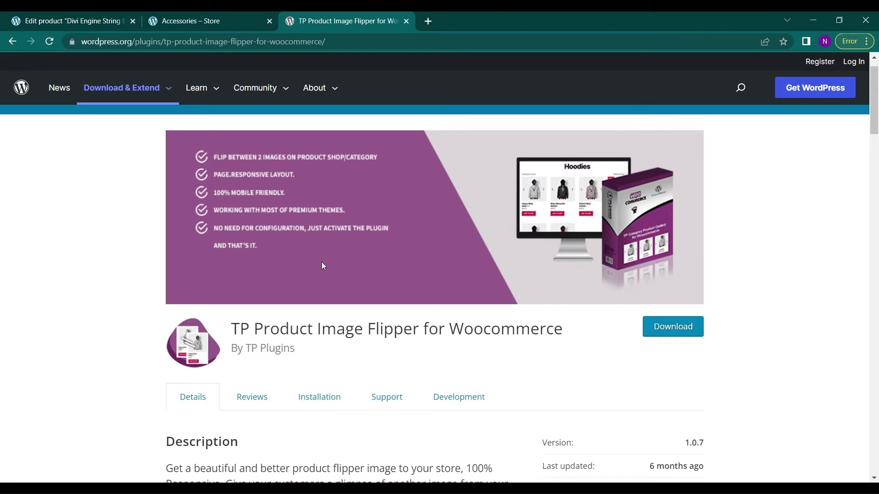
# Switch to the Accessories store page and scroll through its four single-image products
pyautogui.click(193, 21)
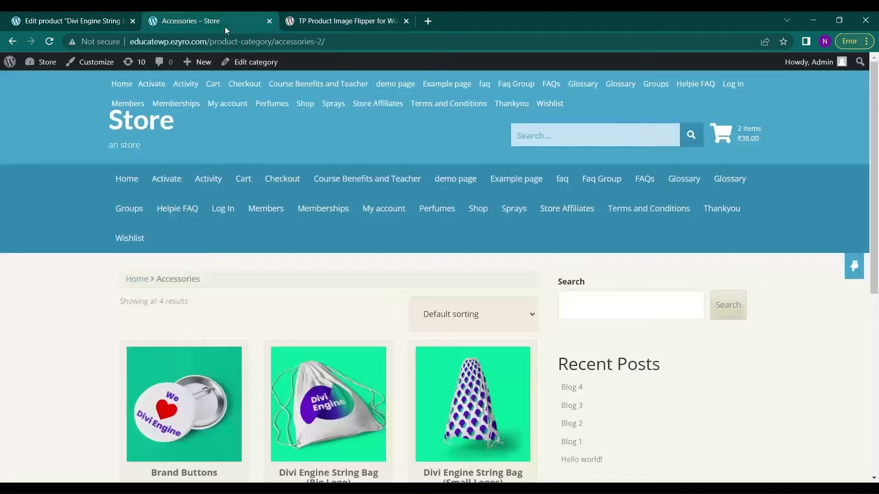
pyautogui.scroll(-3)
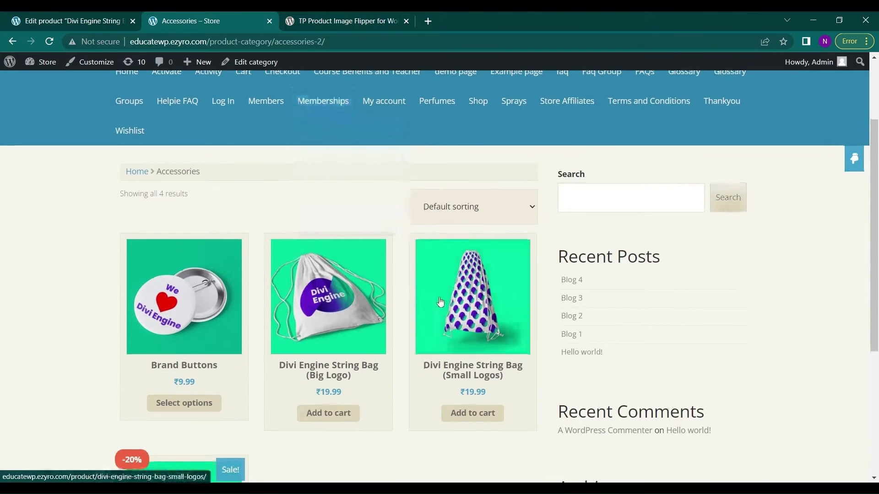
pyautogui.scroll(-3)
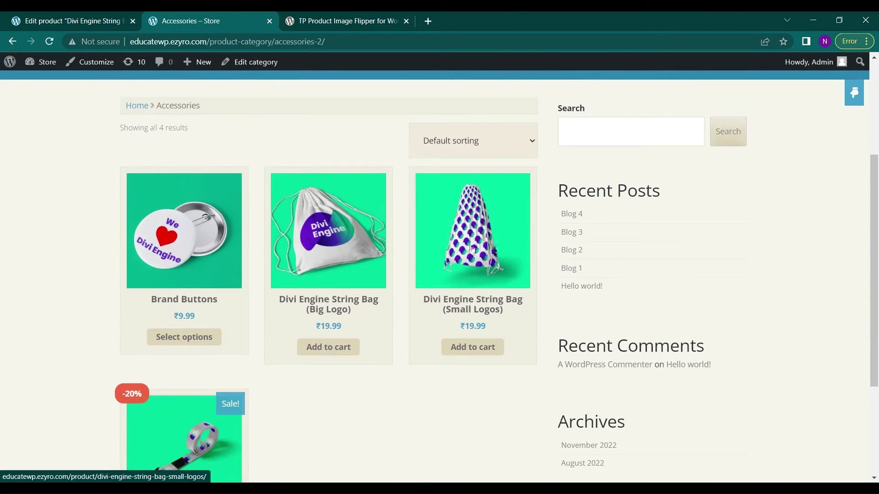
pyautogui.moveTo(456, 266)
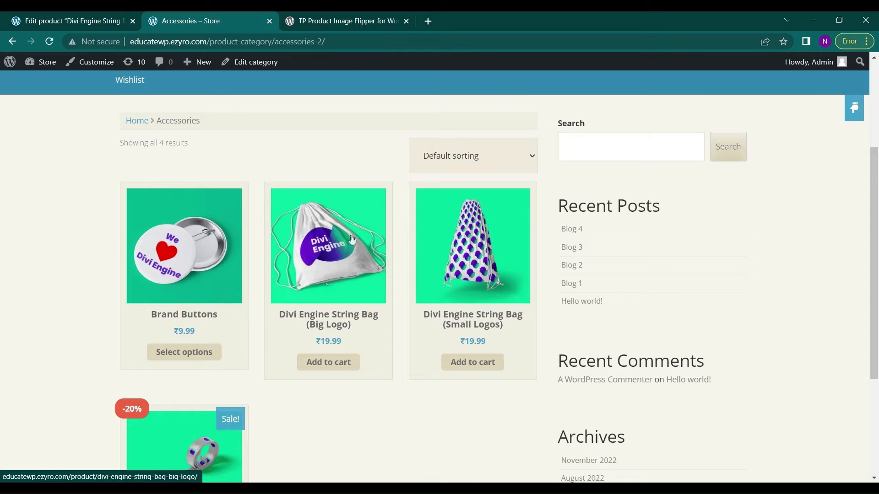
pyautogui.scroll(-3)
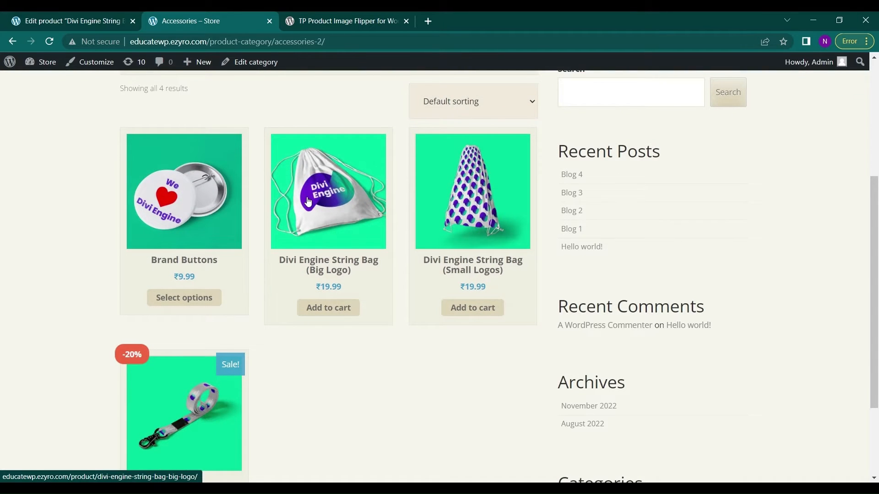
# Review the Small Logos string bag's main image and its two-image product gallery
pyautogui.click(67, 21)
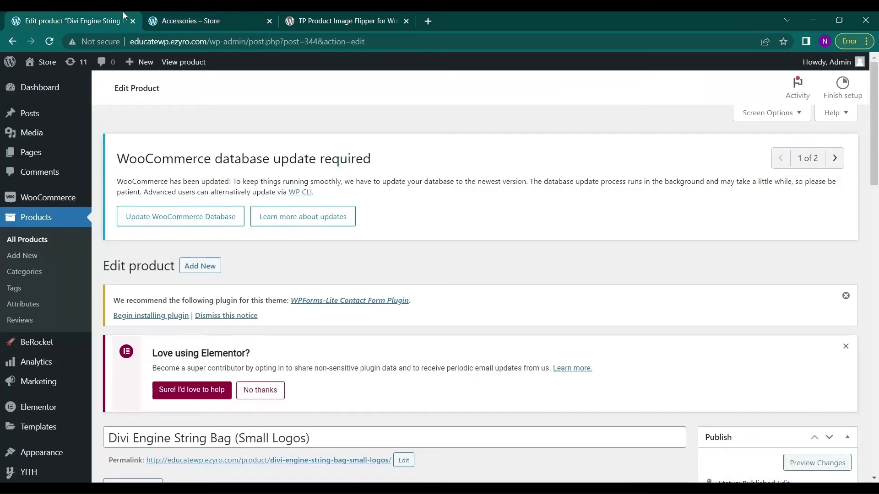
pyautogui.scroll(-3)
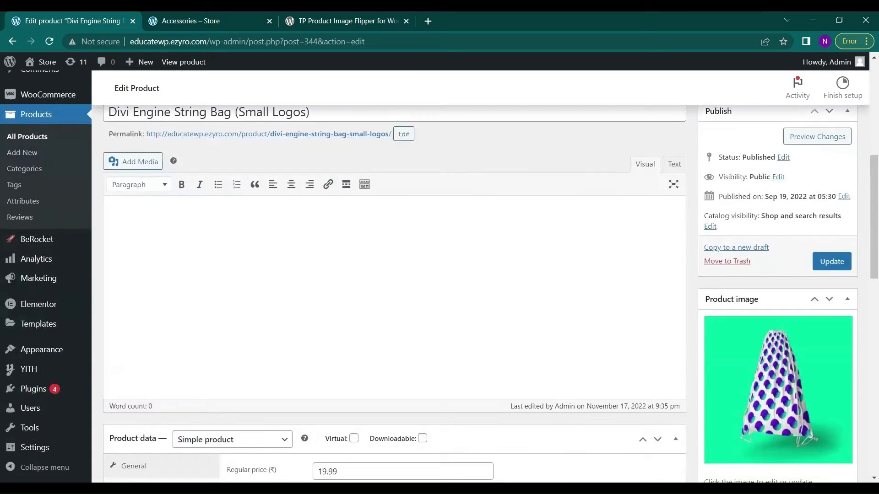
pyautogui.scroll(-3)
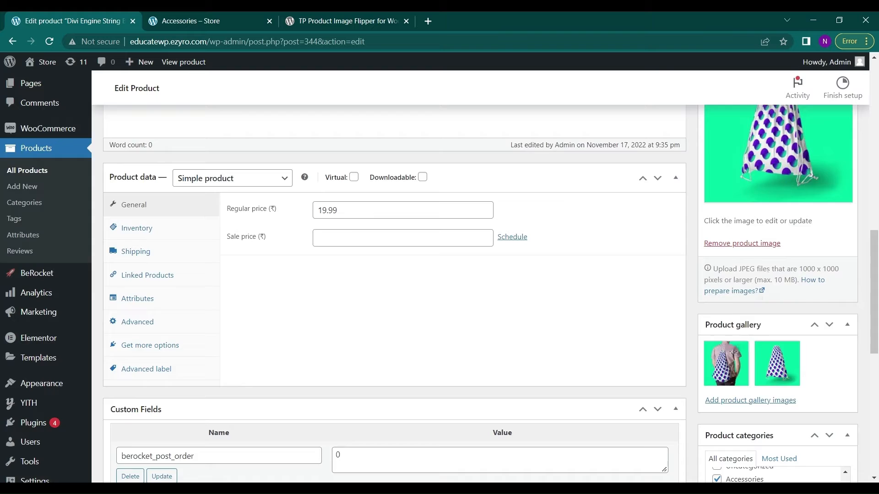
pyautogui.scroll(-3)
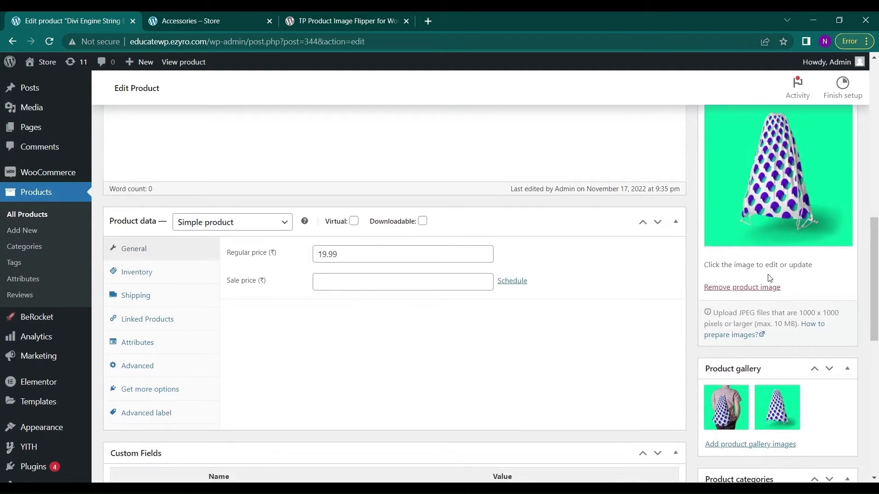
pyautogui.scroll(-3)
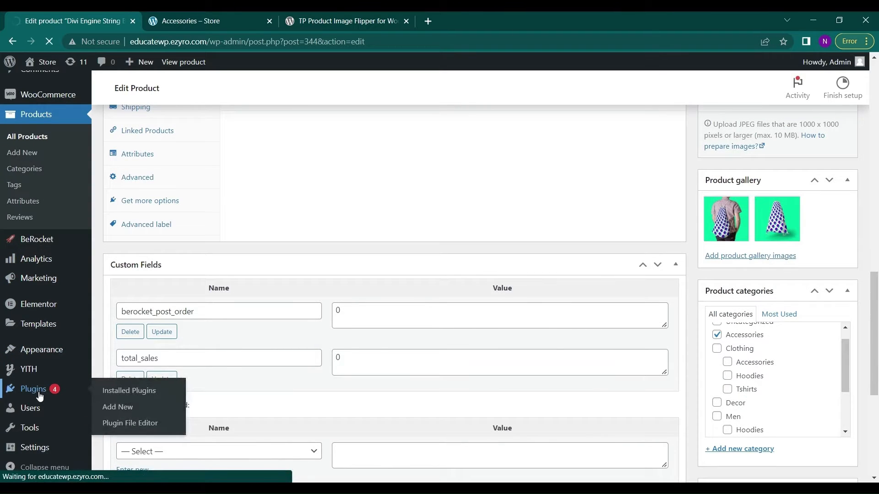
# Search Add New plugins for 'product image' and install TP Product Image Flipper for Woocommerce
pyautogui.click(129, 391)
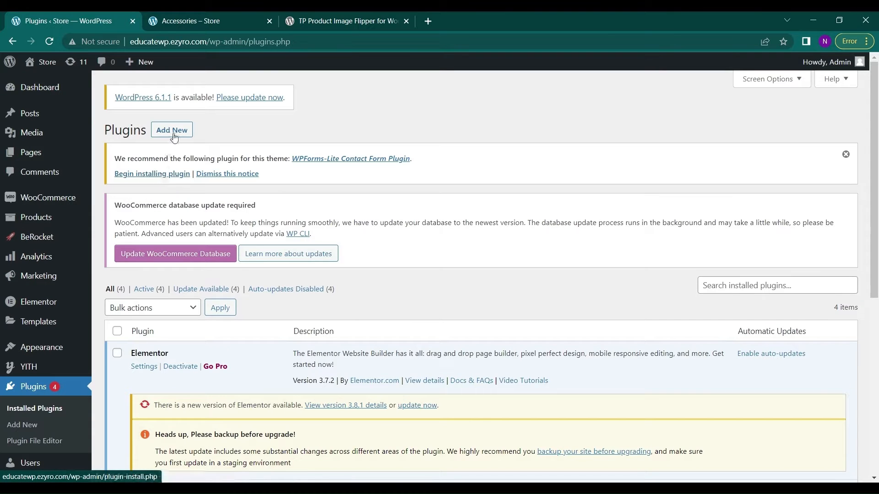
pyautogui.click(171, 130)
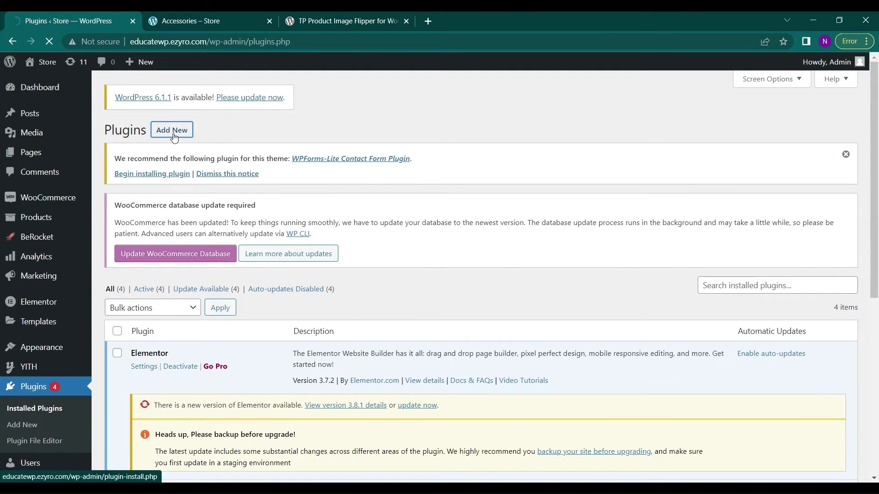
pyautogui.click(171, 129)
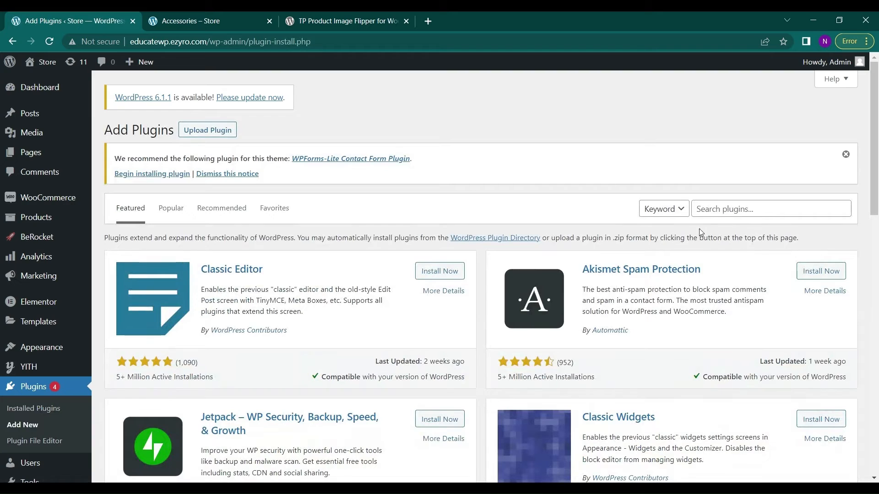
pyautogui.click(769, 209)
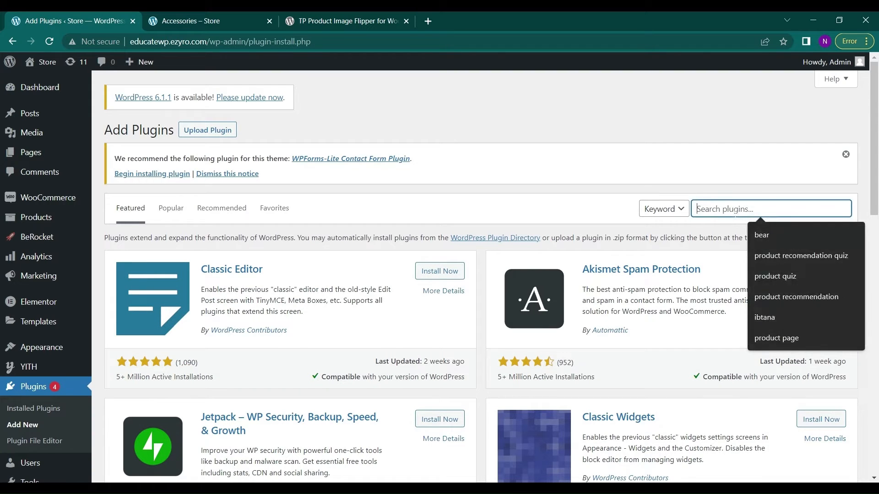
pyautogui.write('product im')
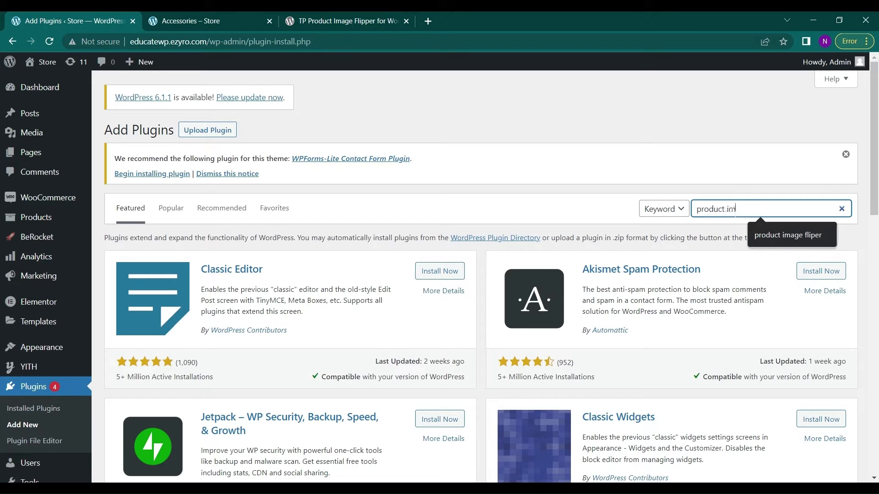
pyautogui.press('Enter')
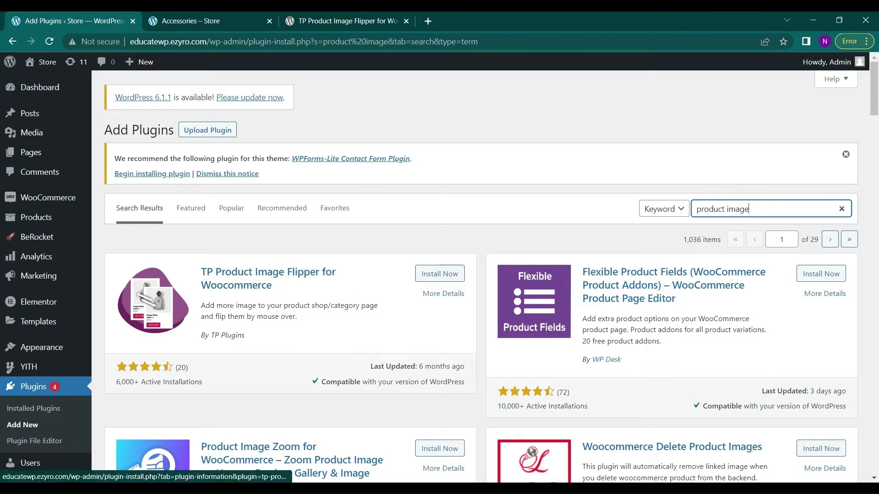
pyautogui.scroll(-3)
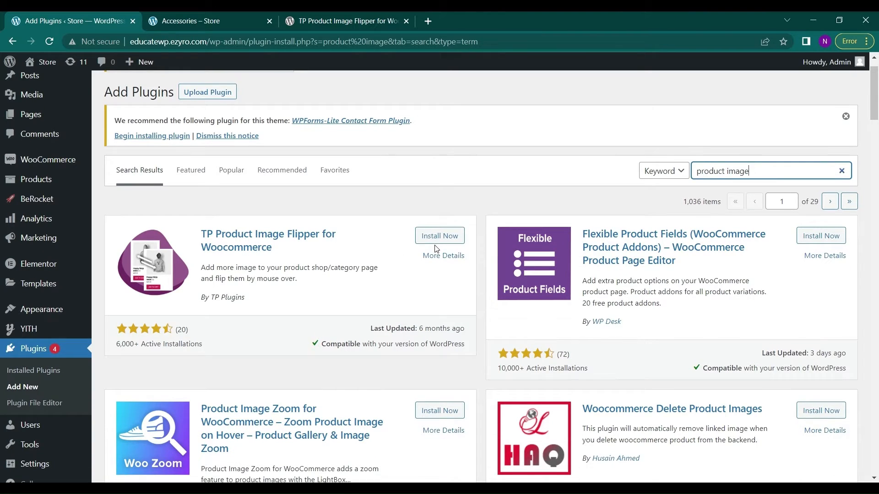
pyautogui.click(440, 235)
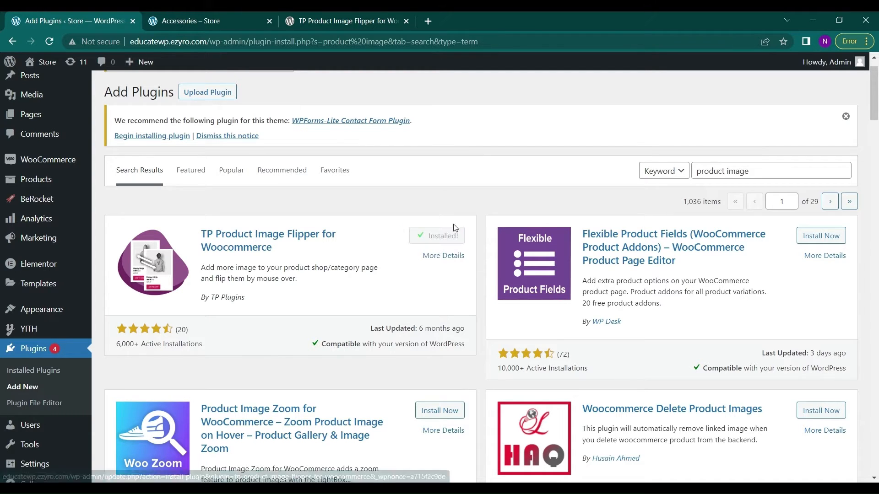
# Activate TP Product Image Flipper and confirm it among the active installed plugins
pyautogui.click(444, 236)
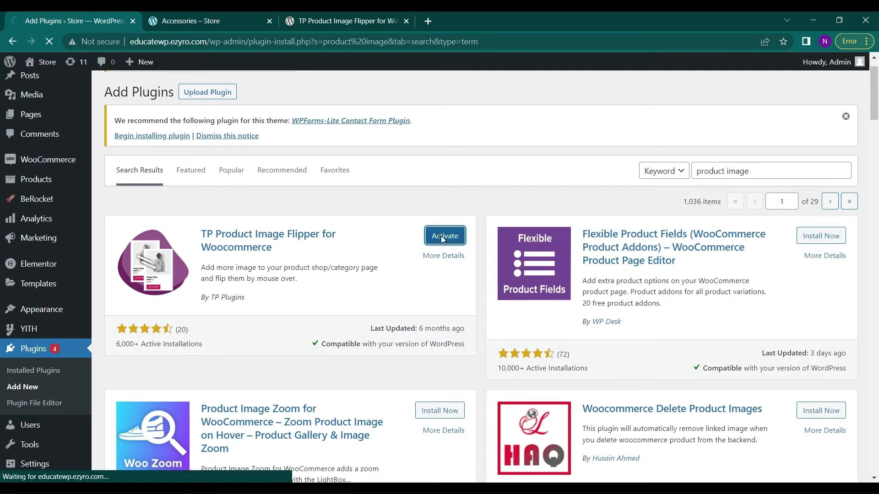
pyautogui.click(443, 235)
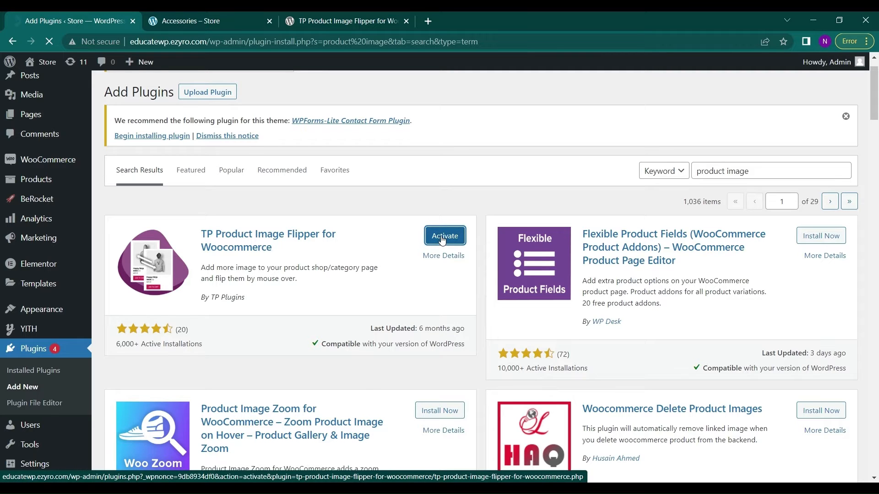
pyautogui.click(445, 235)
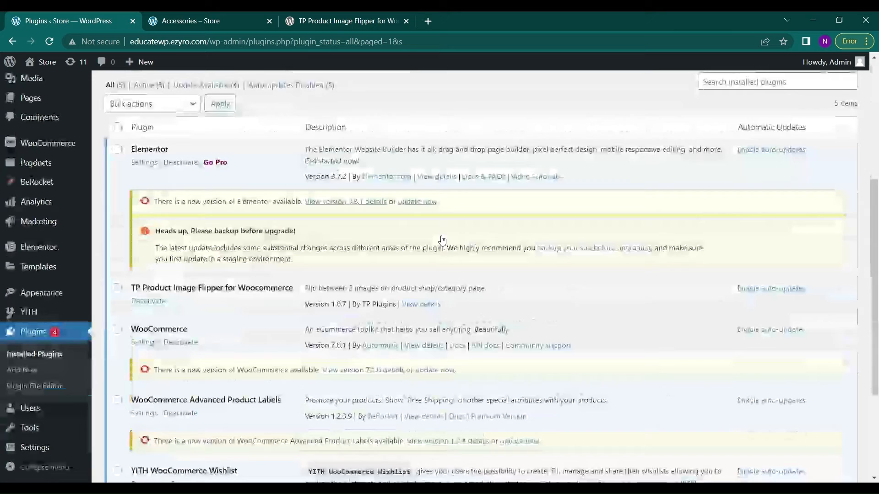
pyautogui.scroll(-3)
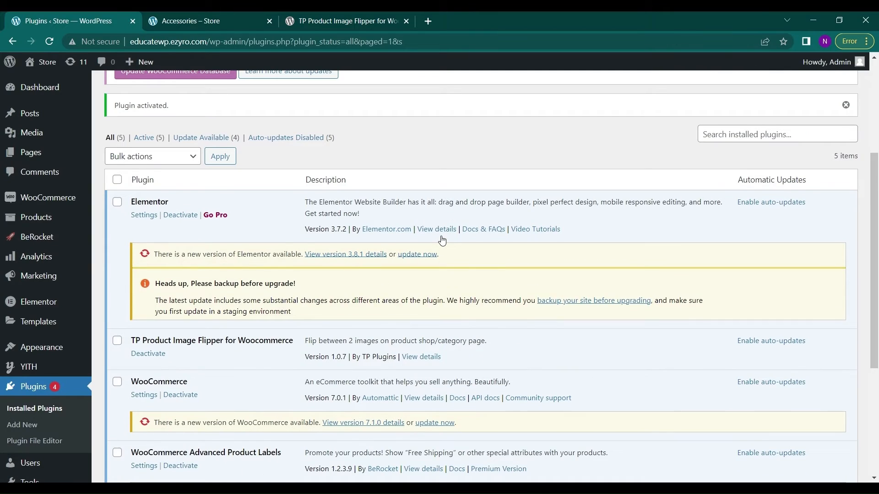
pyautogui.moveTo(444, 322)
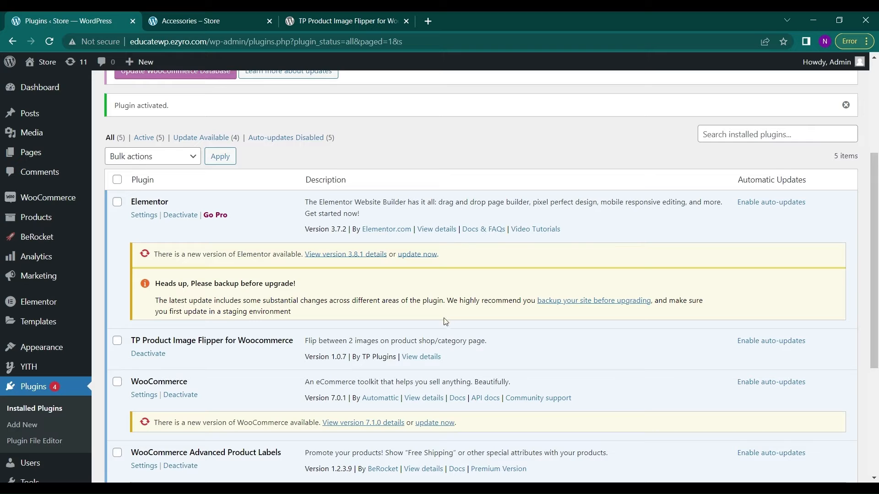
pyautogui.scroll(-3)
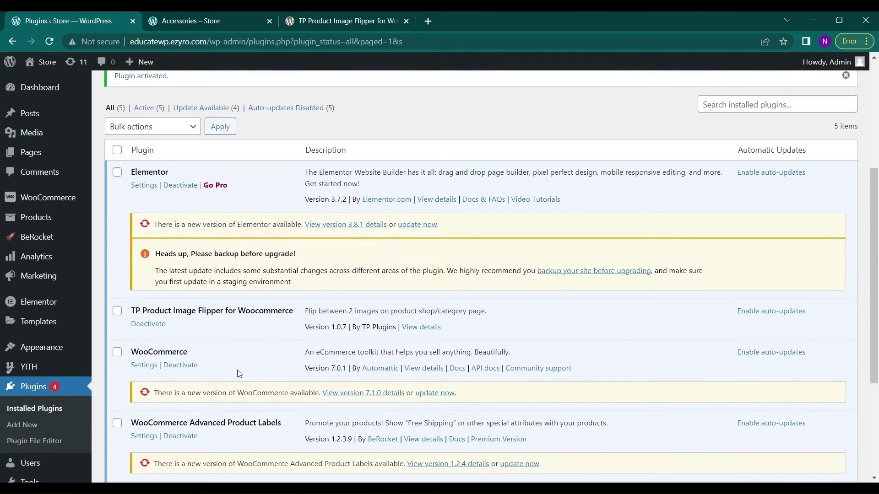
pyautogui.moveTo(421, 327)
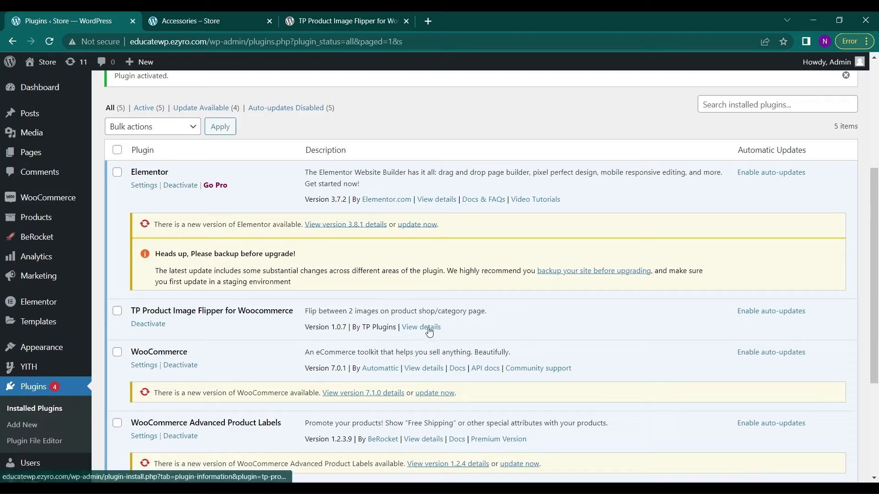
# Open the TP Product Image Flipper details popup describing its flip feature, version 1.0.7
pyautogui.click(420, 326)
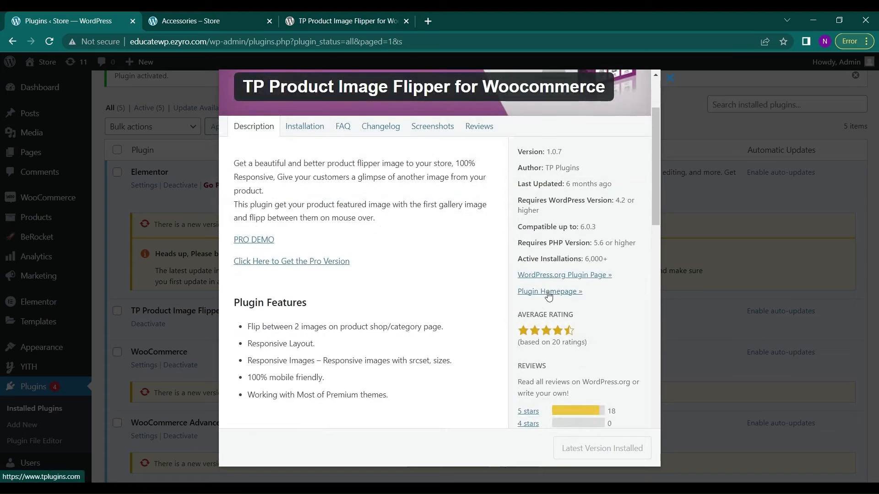
pyautogui.moveTo(260, 261)
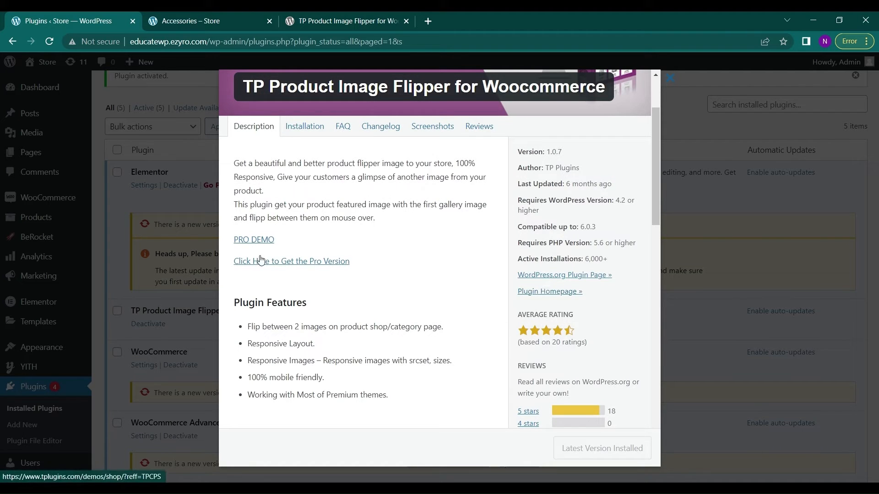
pyautogui.moveTo(250, 270)
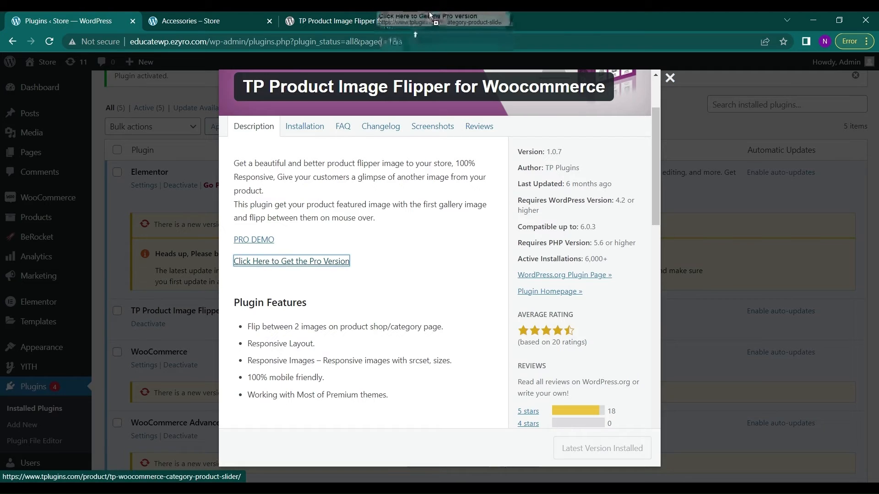
# Review TP Woocommerce Category Product Slider PRO pricing, starting at $20 for one site
pyautogui.click(290, 260)
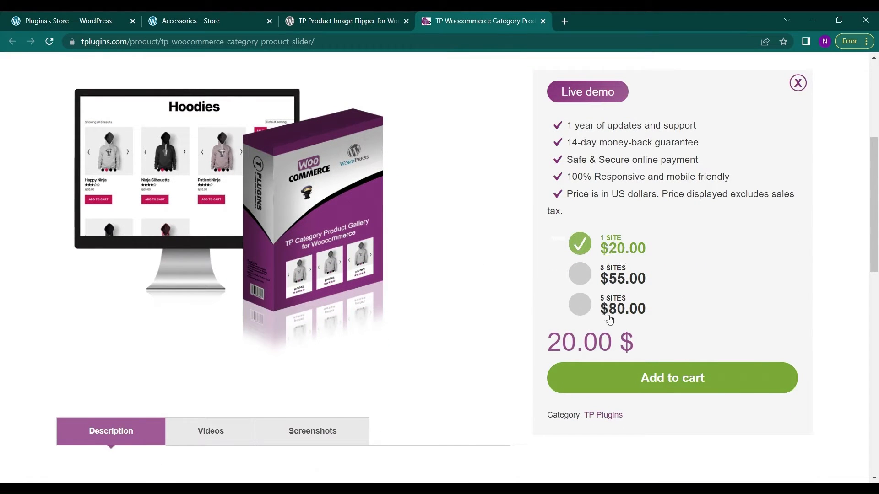
pyautogui.scroll(-3)
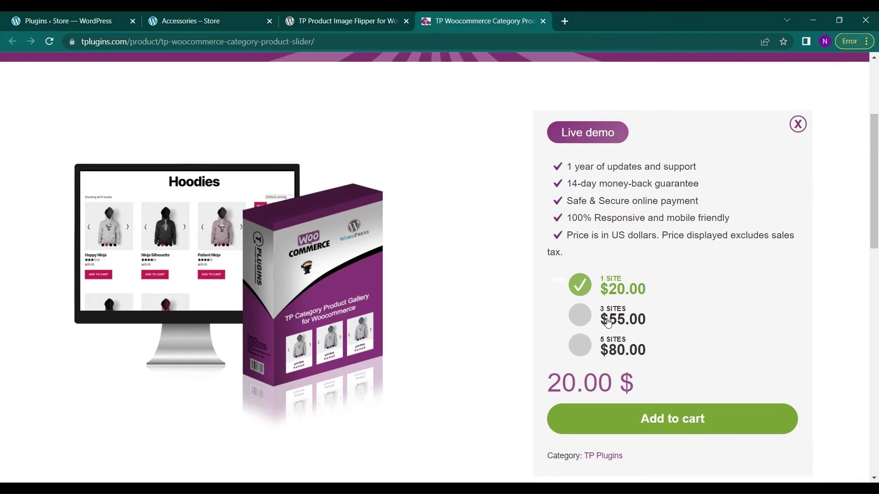
pyautogui.scroll(-3)
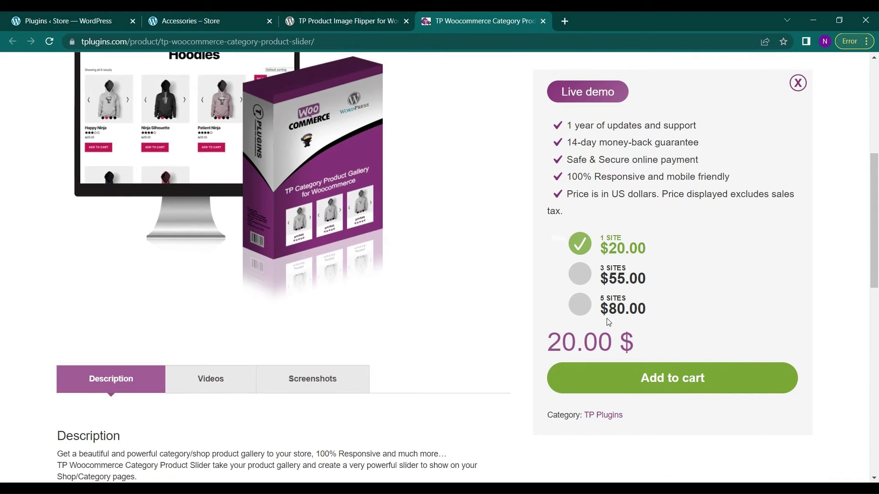
pyautogui.scroll(-3)
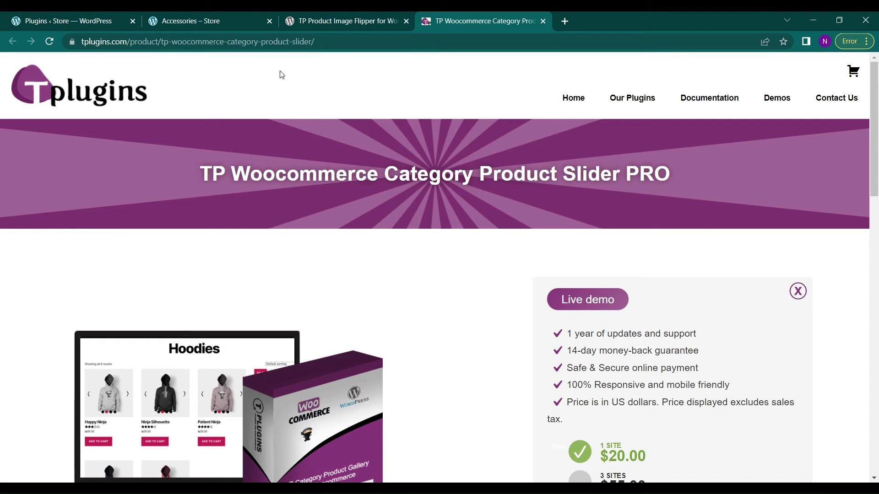
# Return to the Accessories store page and reload it to list the four products
pyautogui.click(191, 20)
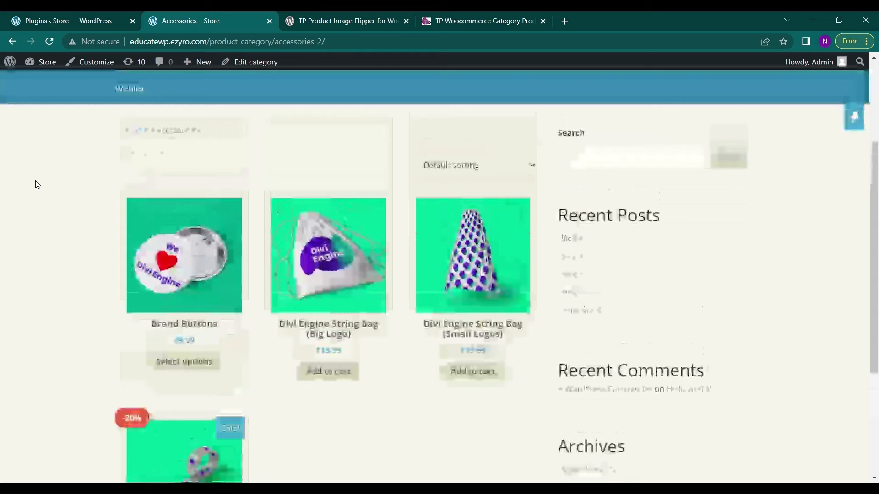
pyautogui.click(49, 42)
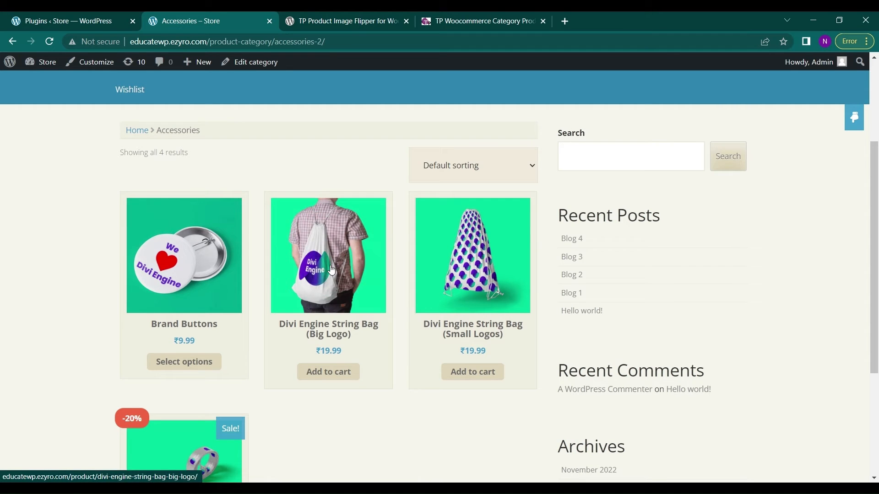
pyautogui.moveTo(307, 295)
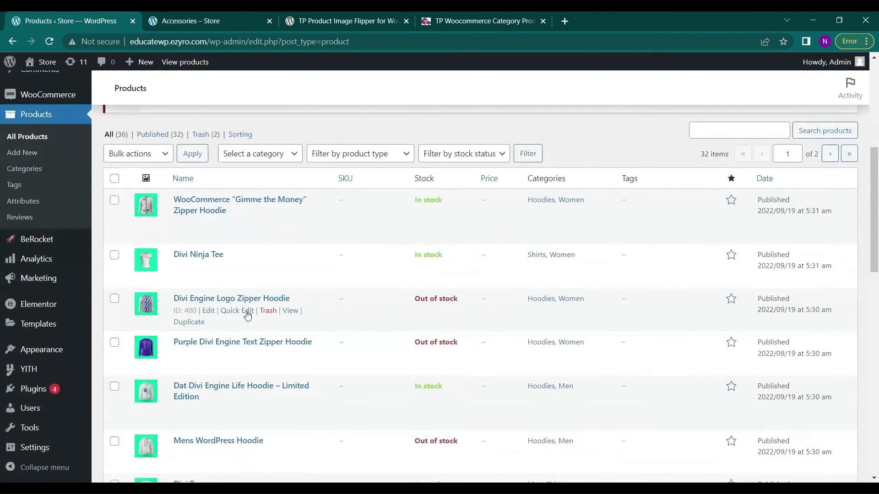
# Edit the Divi Ninja Tee product and bring up the gallery image media library
pyautogui.click(198, 254)
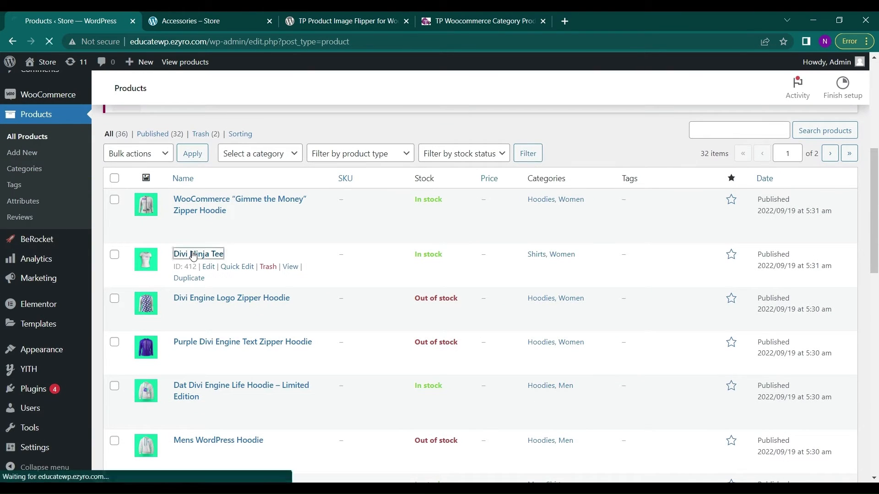
pyautogui.click(208, 266)
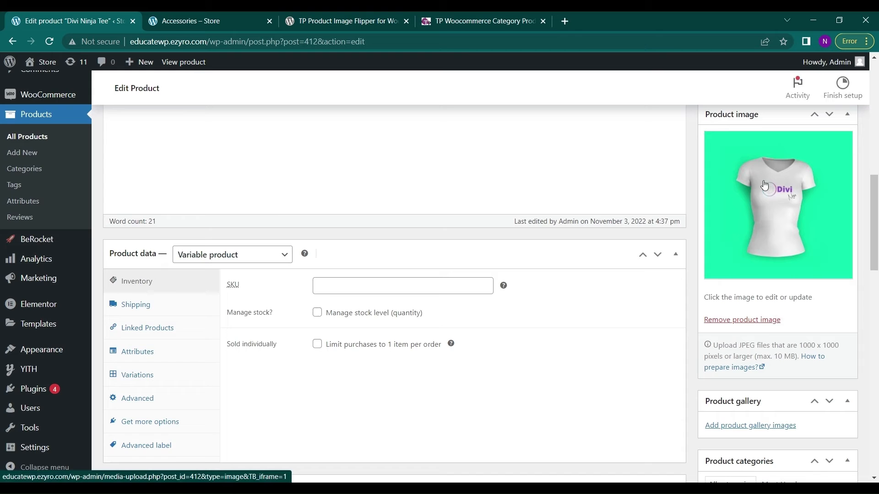
pyautogui.scroll(-3)
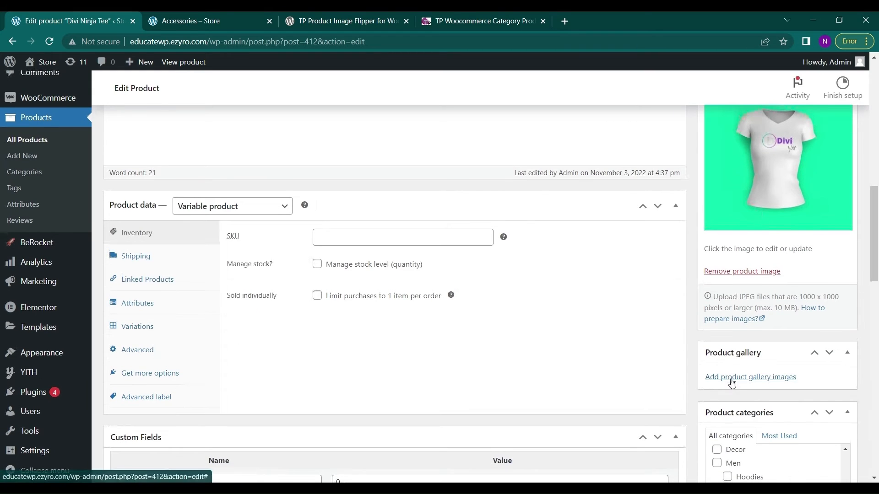
pyautogui.click(750, 377)
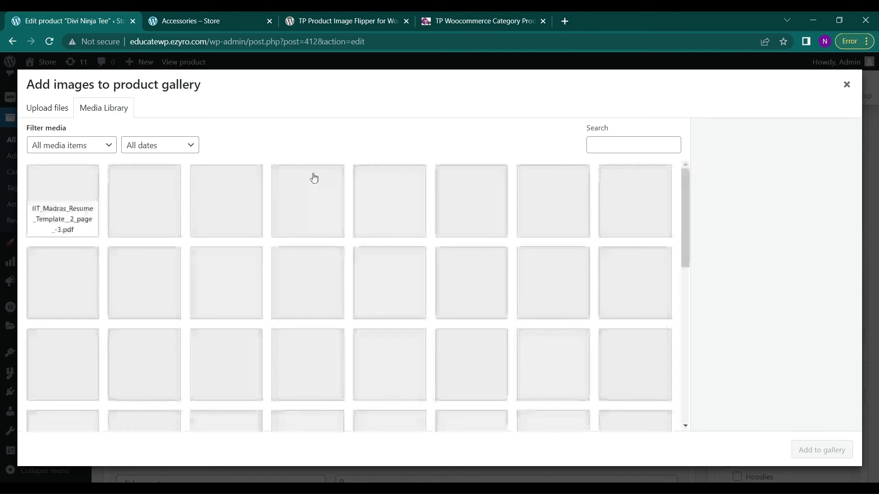
# Add divi-Simplified-croptop-white.jpg to the Divi Ninja Tee gallery and update the product
pyautogui.scroll(-3)
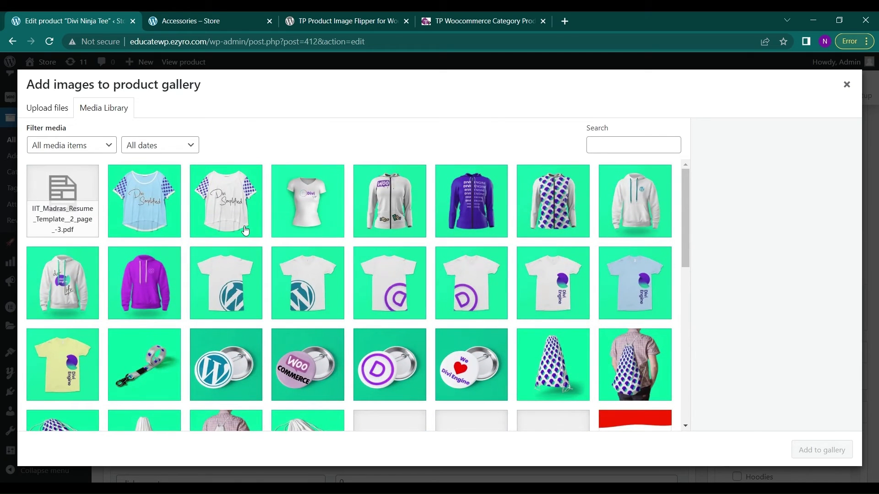
pyautogui.click(225, 200)
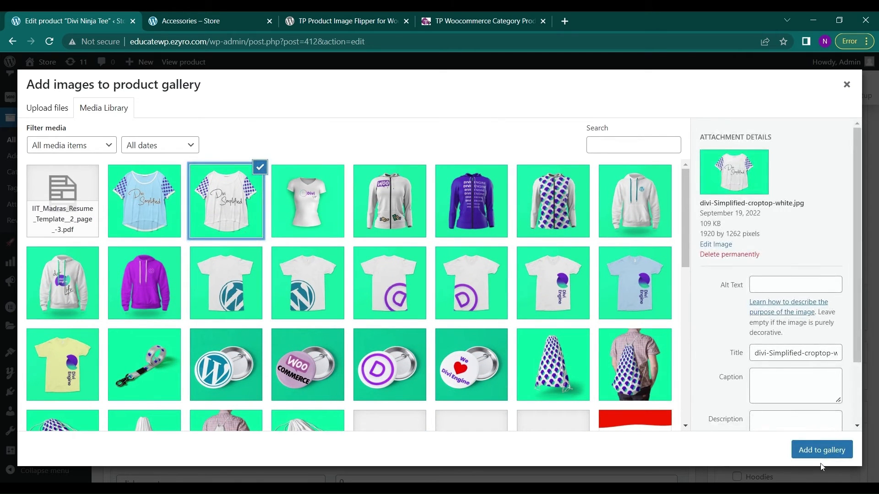
pyautogui.click(821, 450)
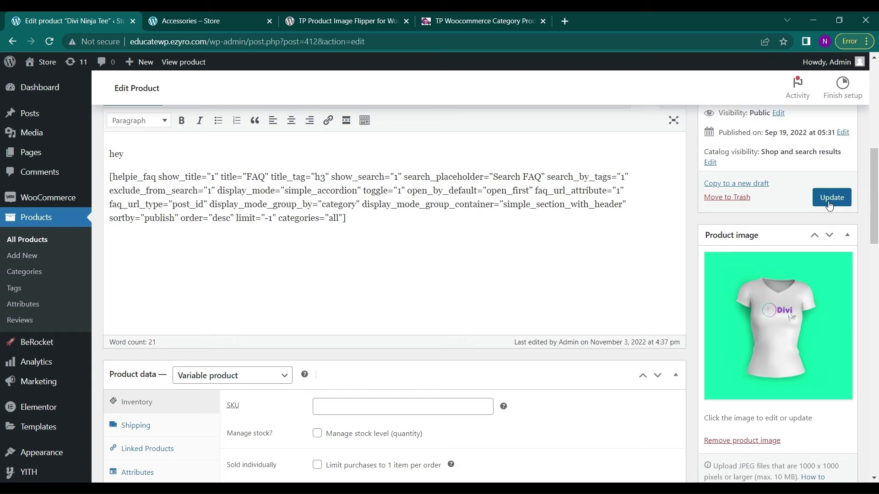
pyautogui.moveTo(832, 207)
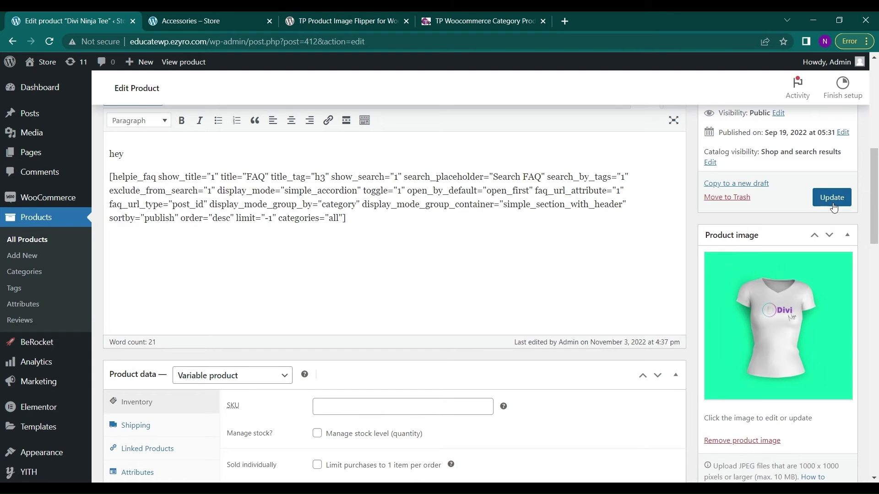
pyautogui.click(831, 197)
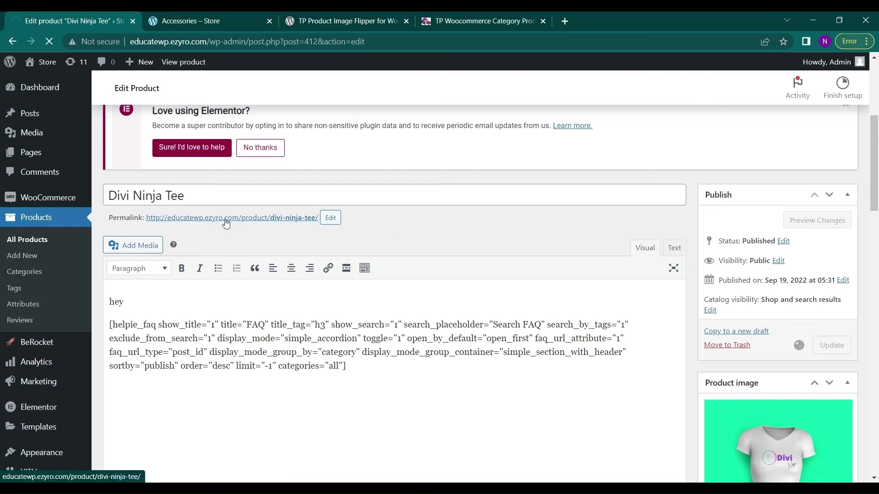
pyautogui.click(831, 345)
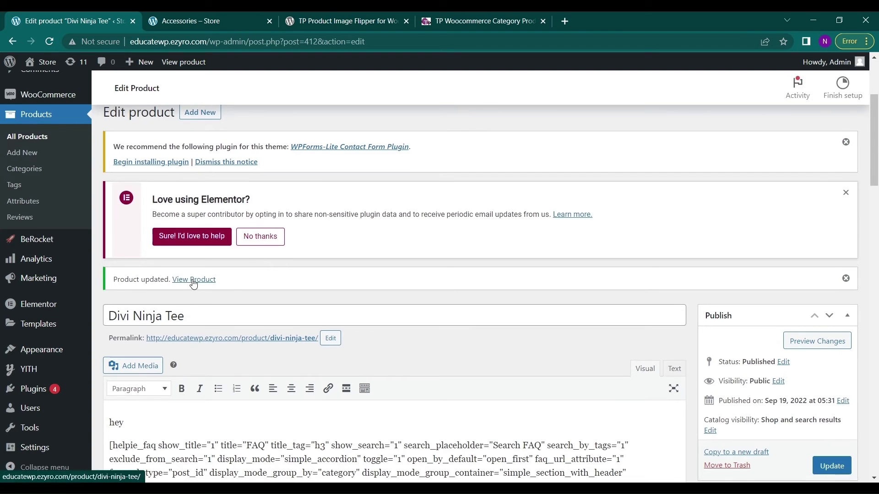
pyautogui.moveTo(193, 283)
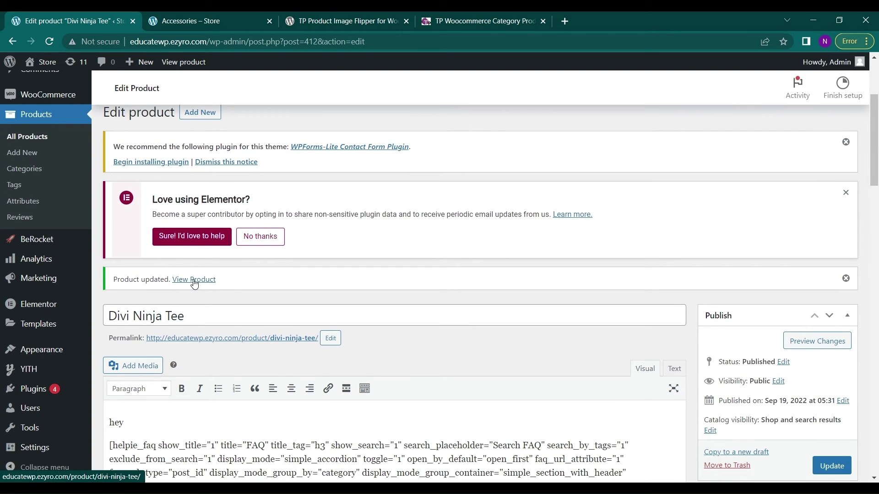
# View the live Divi Ninja Tee page showing its main image and new gallery thumbnail
pyautogui.click(193, 279)
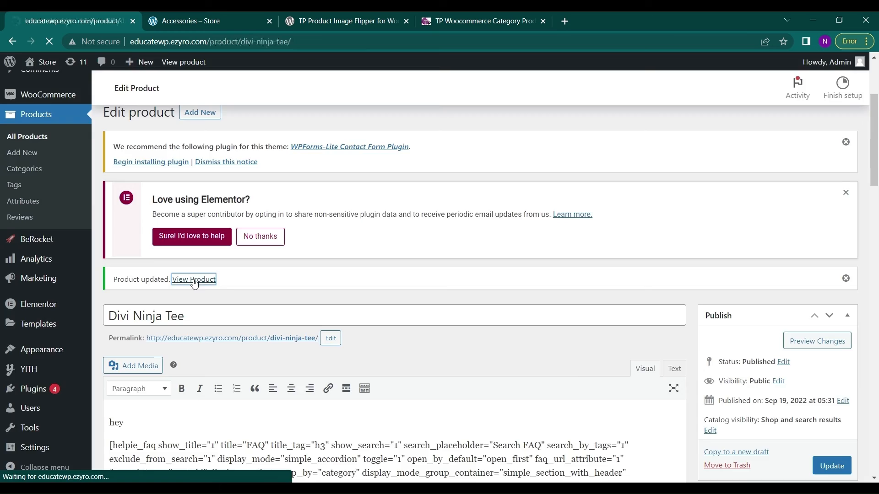
pyautogui.click(193, 280)
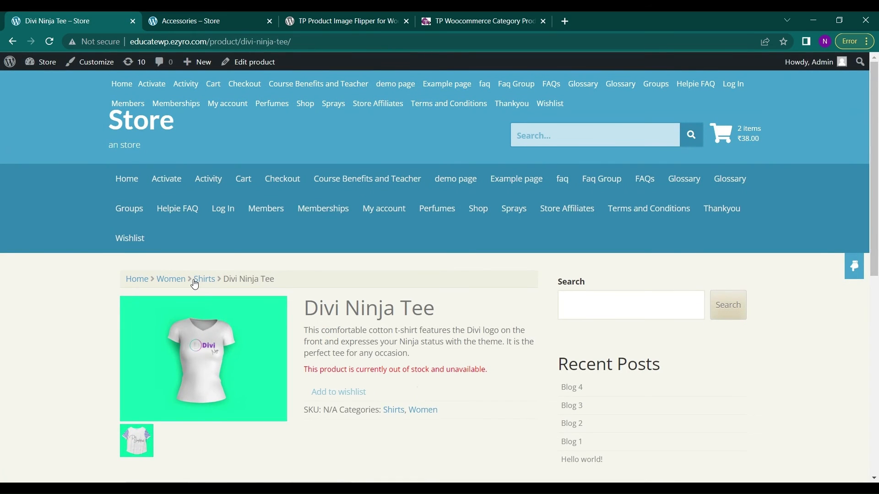
pyautogui.scroll(-3)
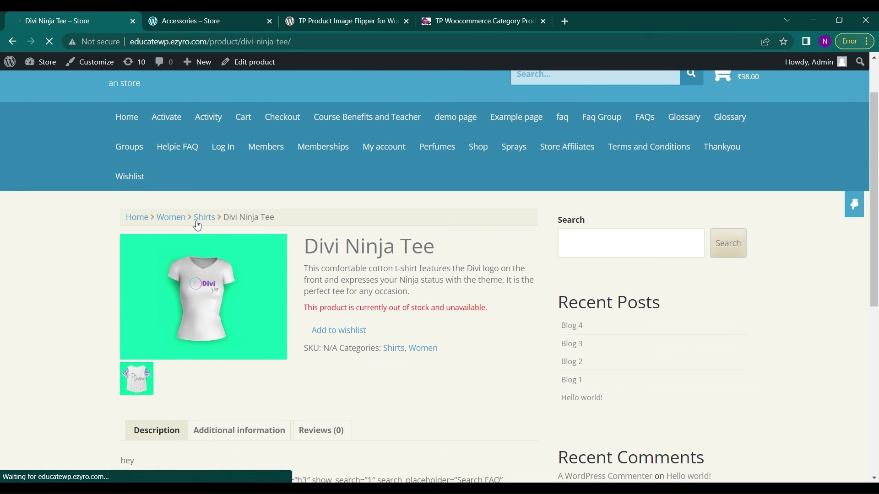
pyautogui.click(204, 217)
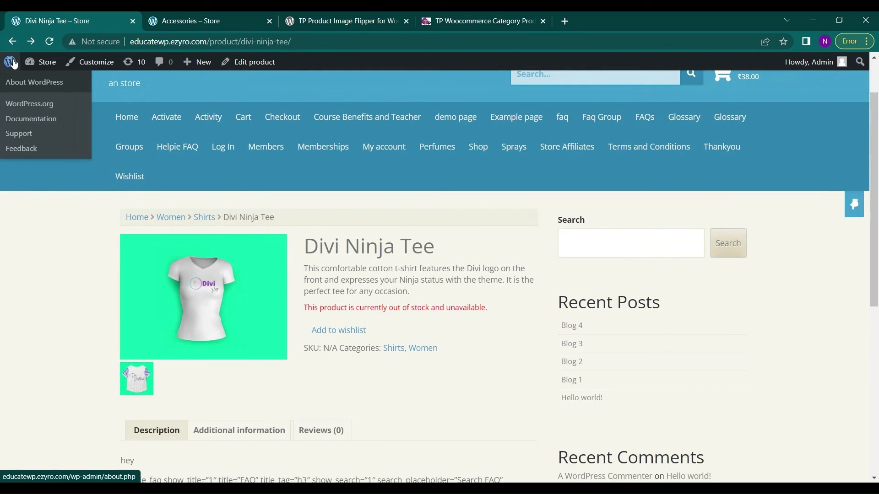
# Open About WordPress and scroll through the 6.0 maintenance and security release notes
pyautogui.click(33, 82)
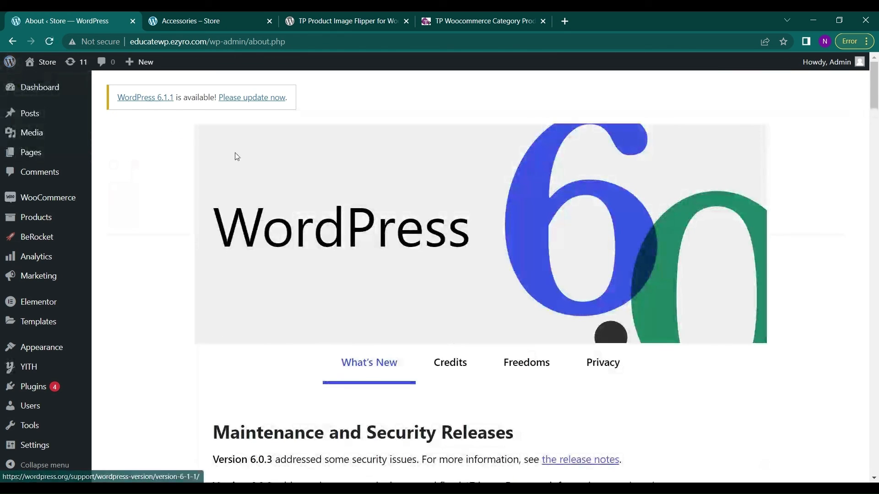
pyautogui.scroll(-3)
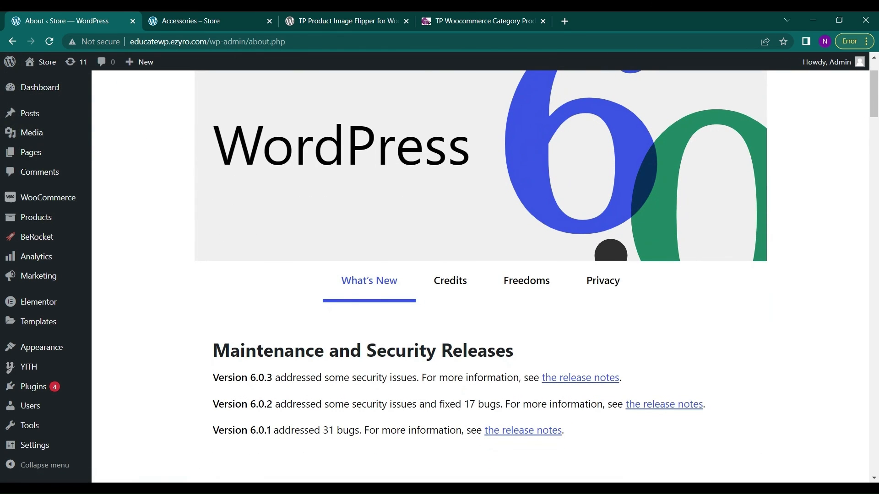